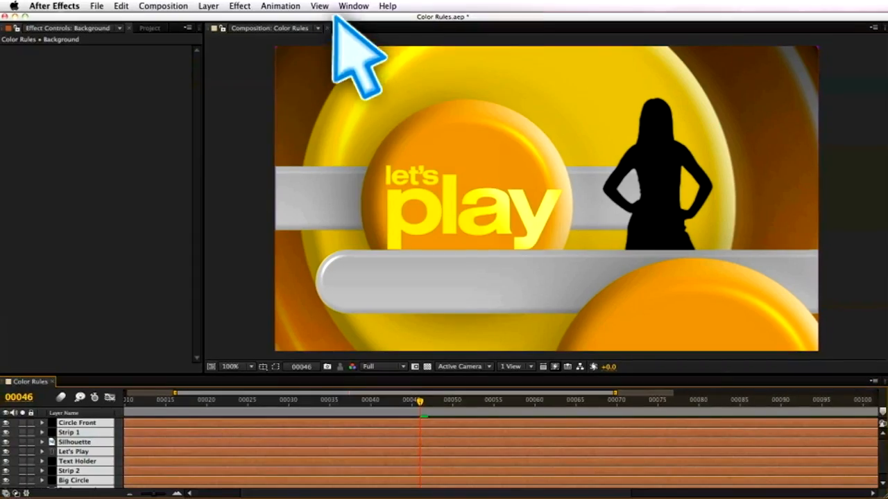
Step: Apply Color Rules to the let's play layers with random swatch assignment
click(353, 5)
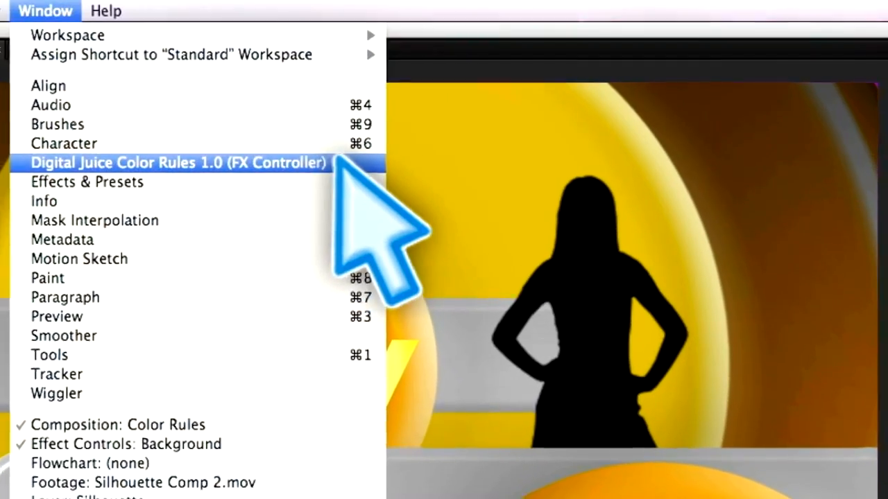
click(178, 162)
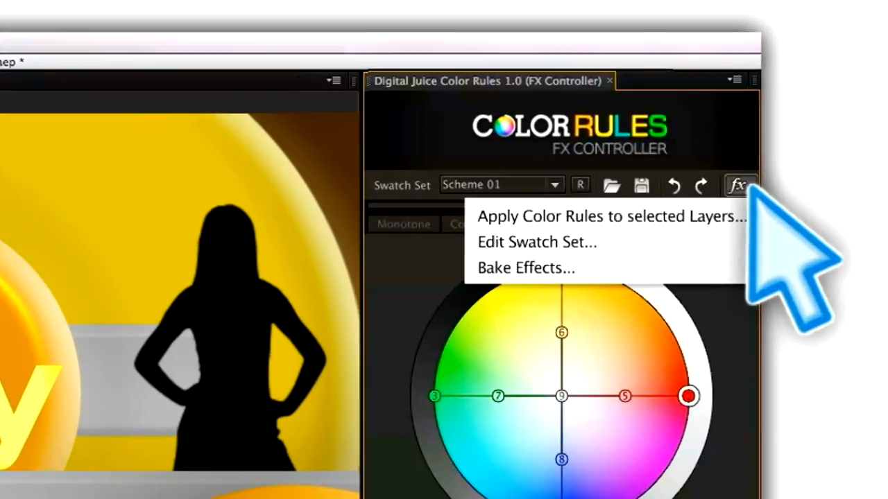
click(613, 216)
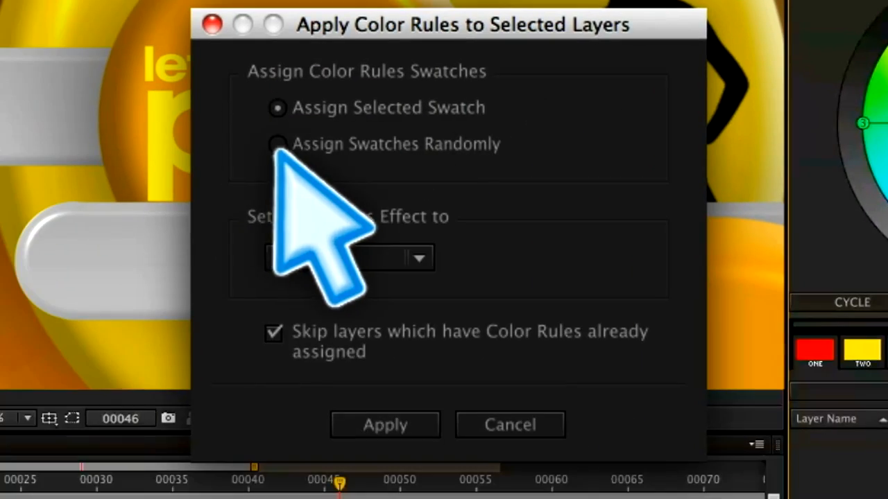
click(384, 424)
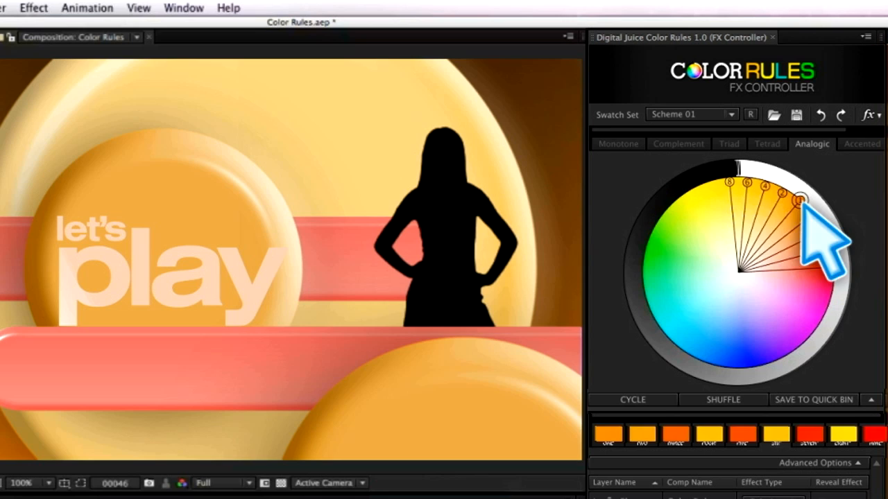
Step: Try the monotone, complementary and triad color wheel schemes on the composition
click(617, 143)
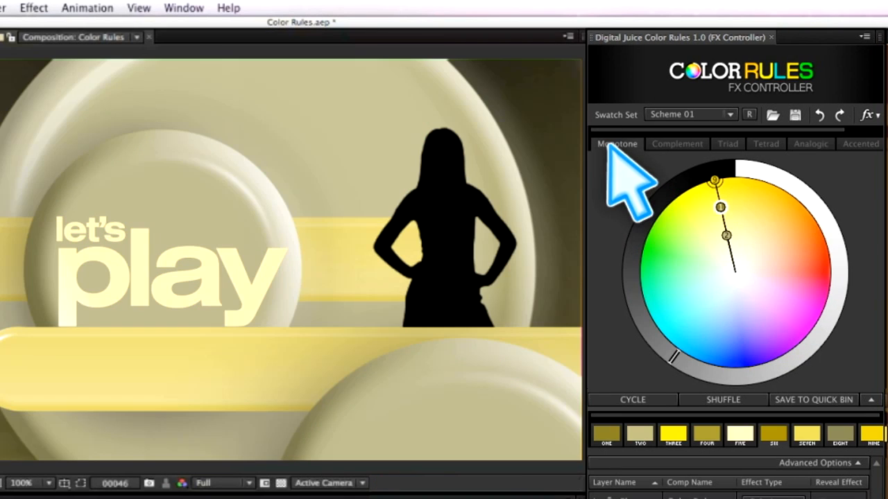
click(677, 143)
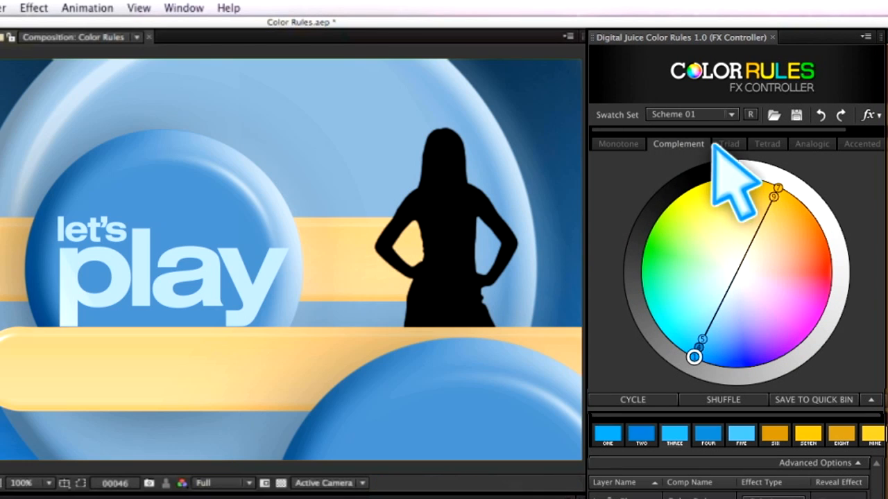
click(861, 144)
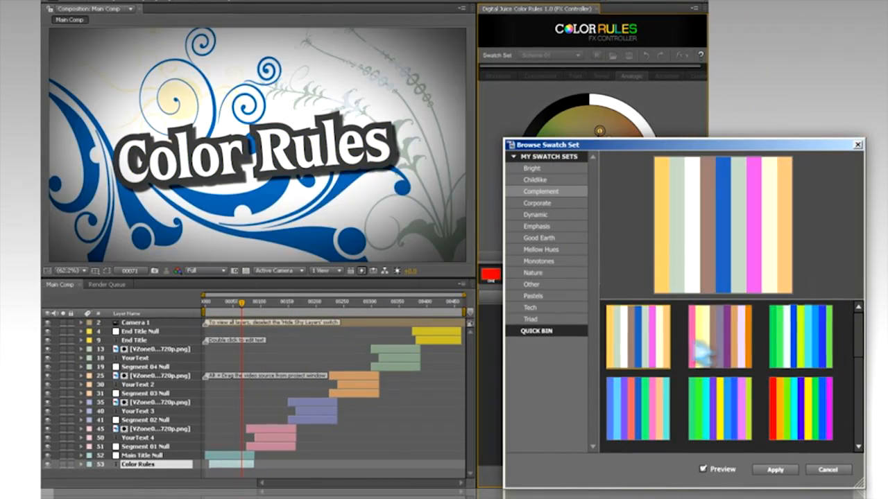
Step: Preview a pink and teal preset swatch set on the Main Text title
click(637, 337)
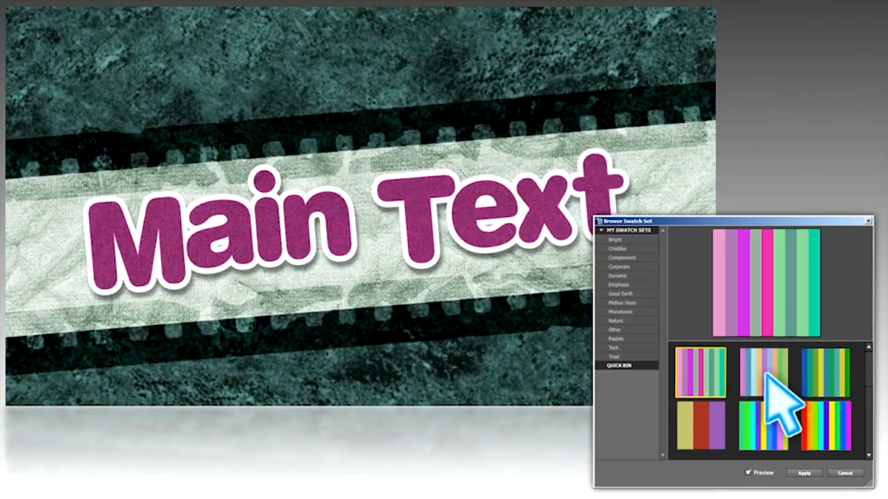
Step: Preview and apply a swatch set, then preview purple, grey and yellow on the splatter Main Title
click(699, 375)
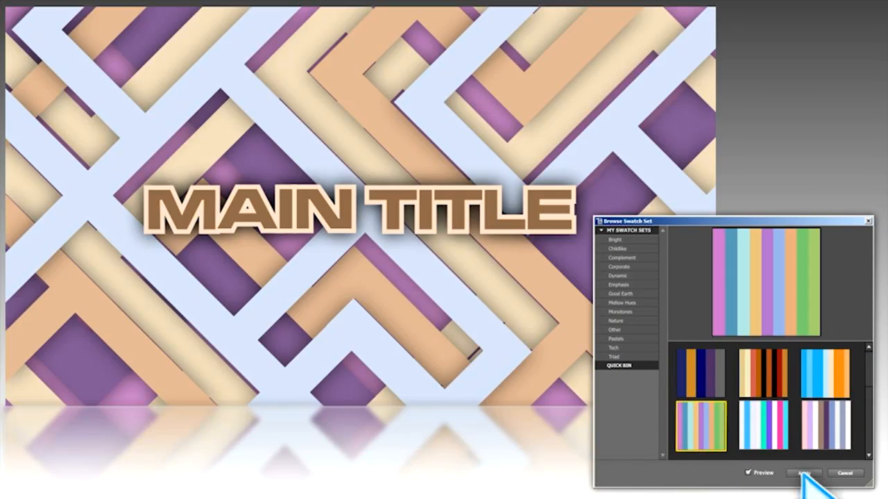
click(802, 473)
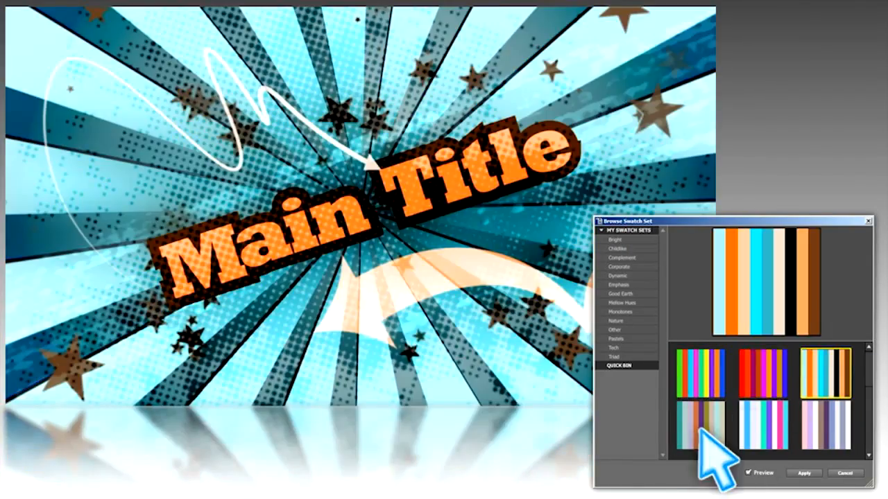
click(763, 371)
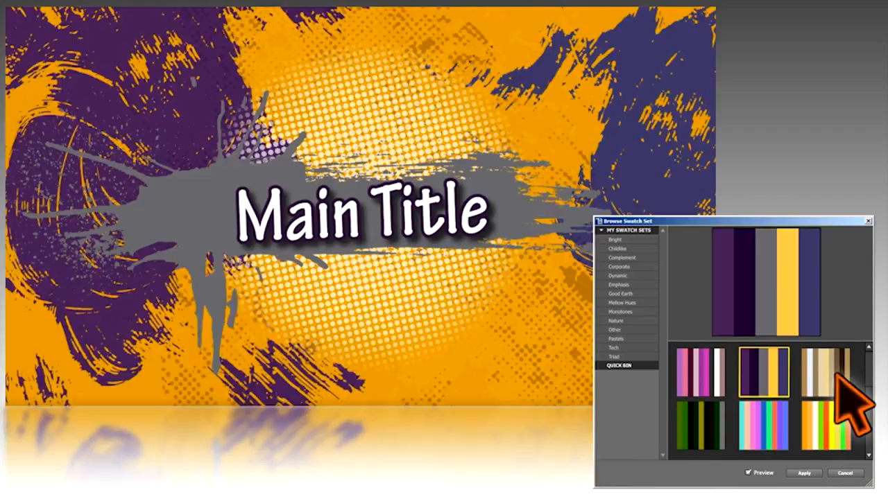